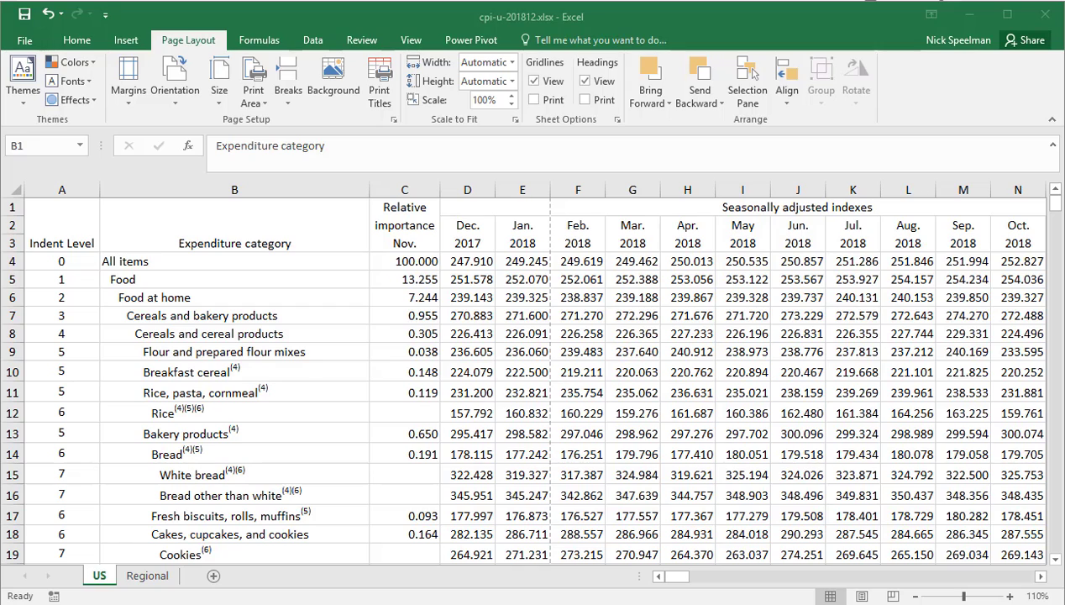
mouse_move(1027, 40)
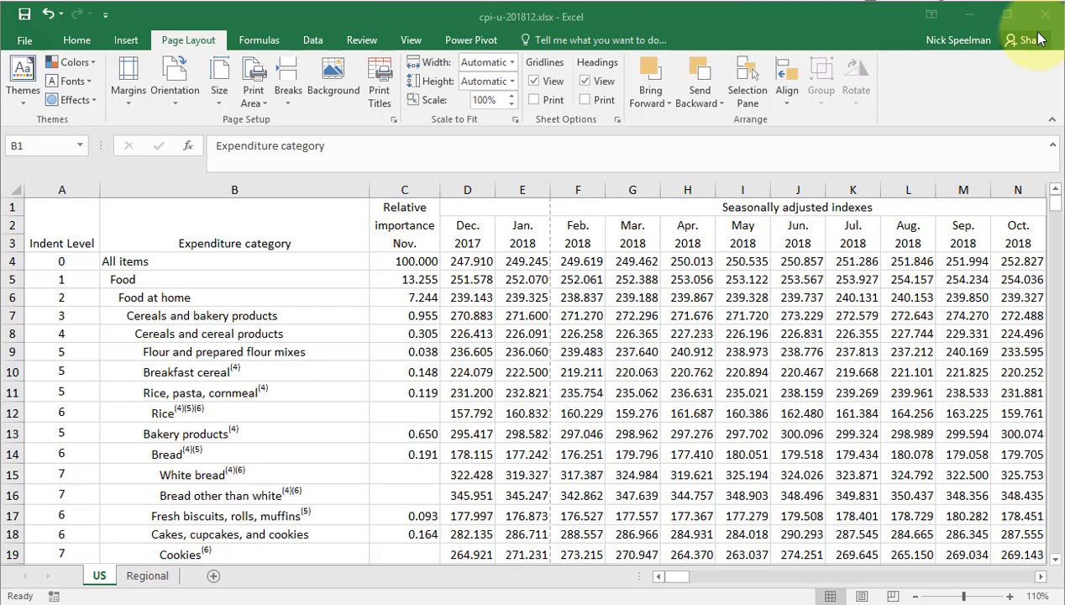
- Reach the Header/Footer settings of Page Setup from the Page Layout ribbon
click(76, 40)
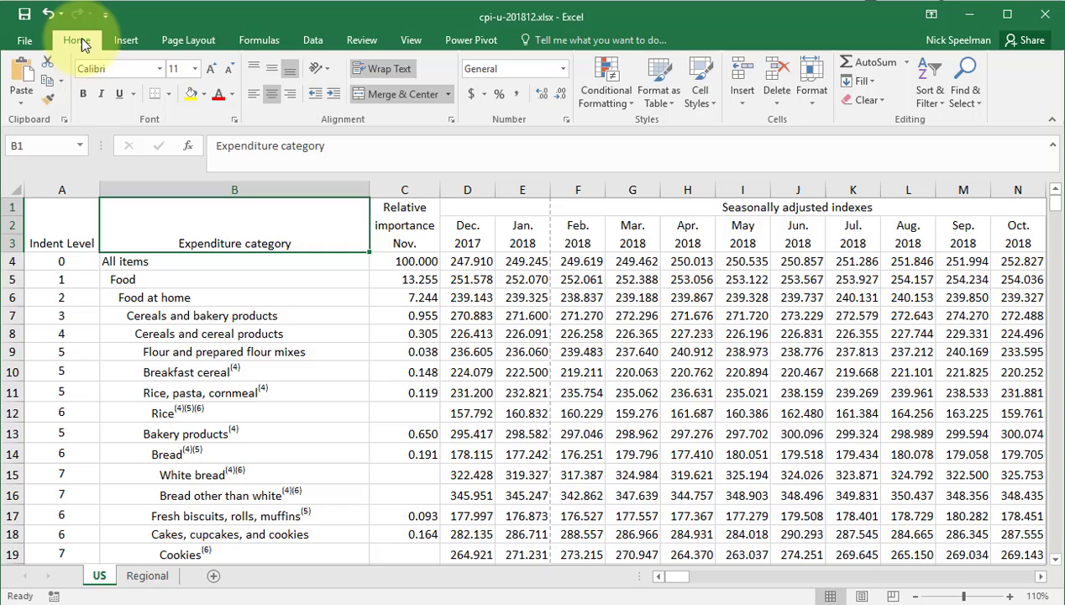
click(188, 41)
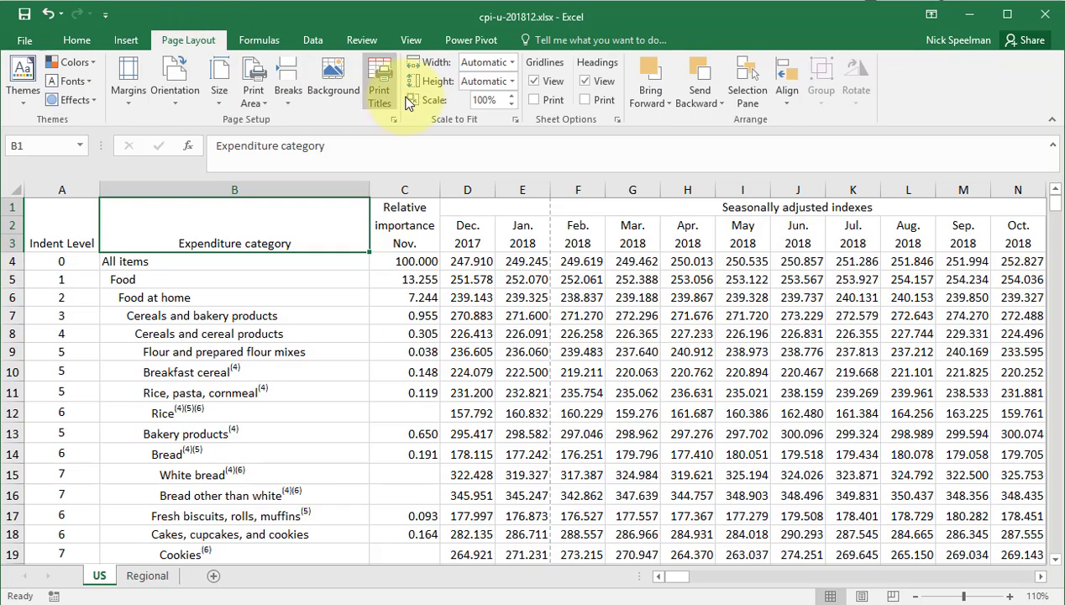
click(379, 81)
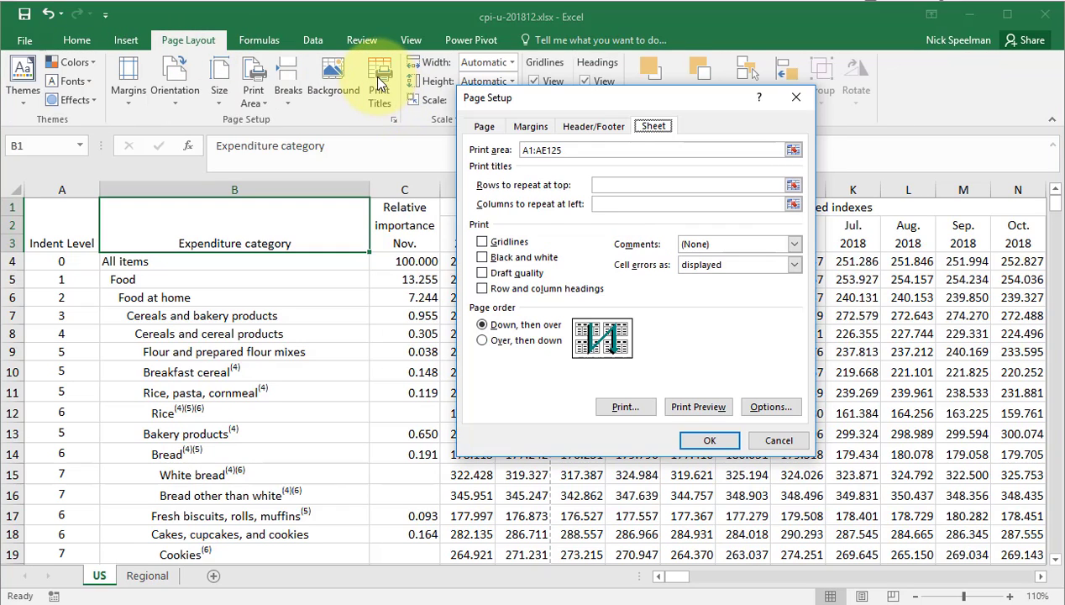
click(593, 126)
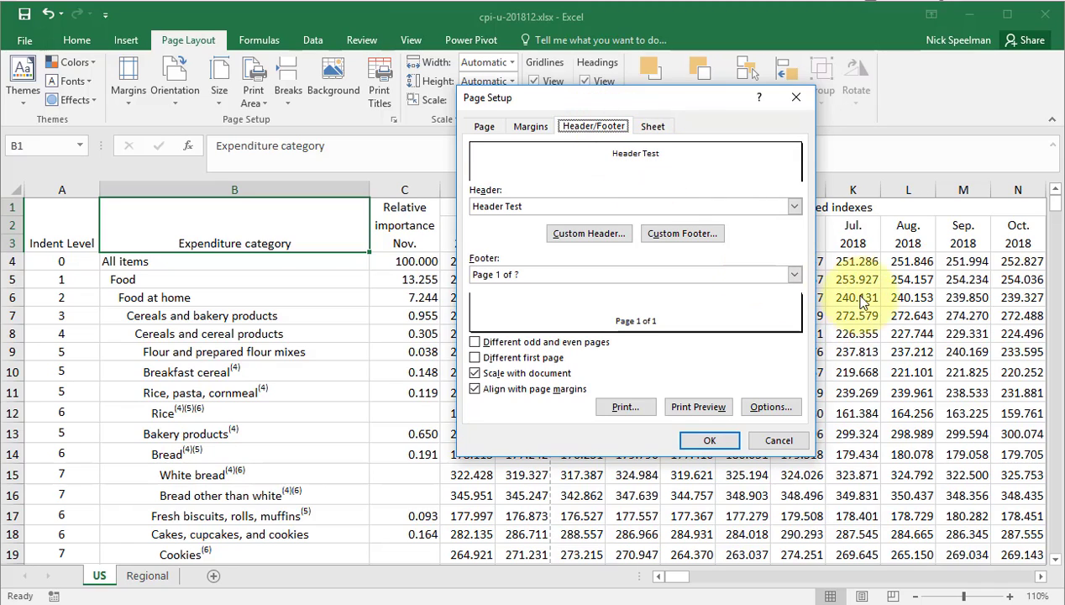
- Set the header preset to 'Page 1 of ?', matching the footer
click(793, 276)
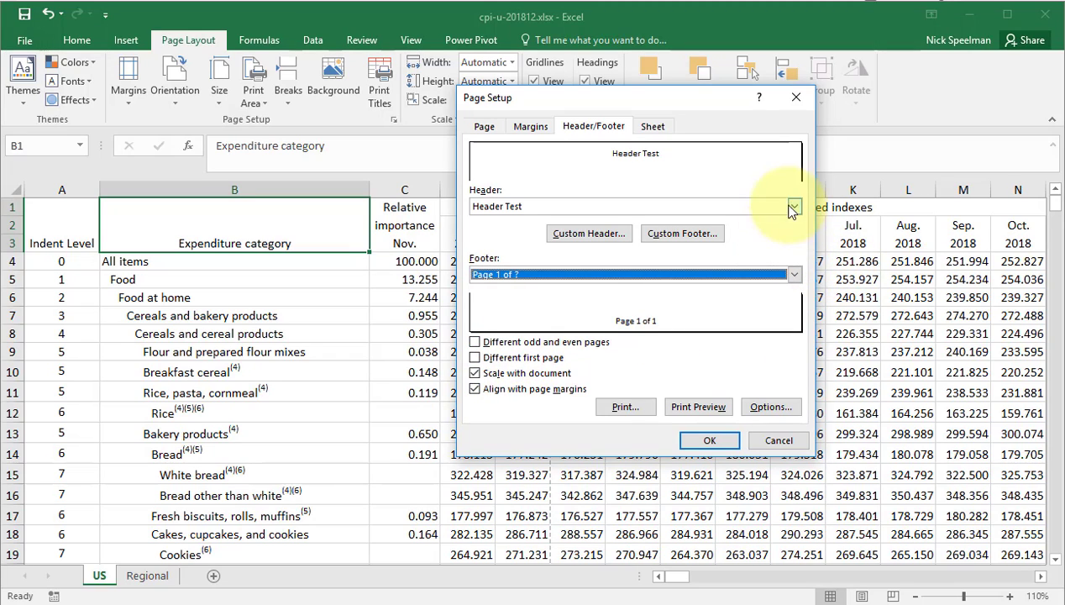
click(793, 205)
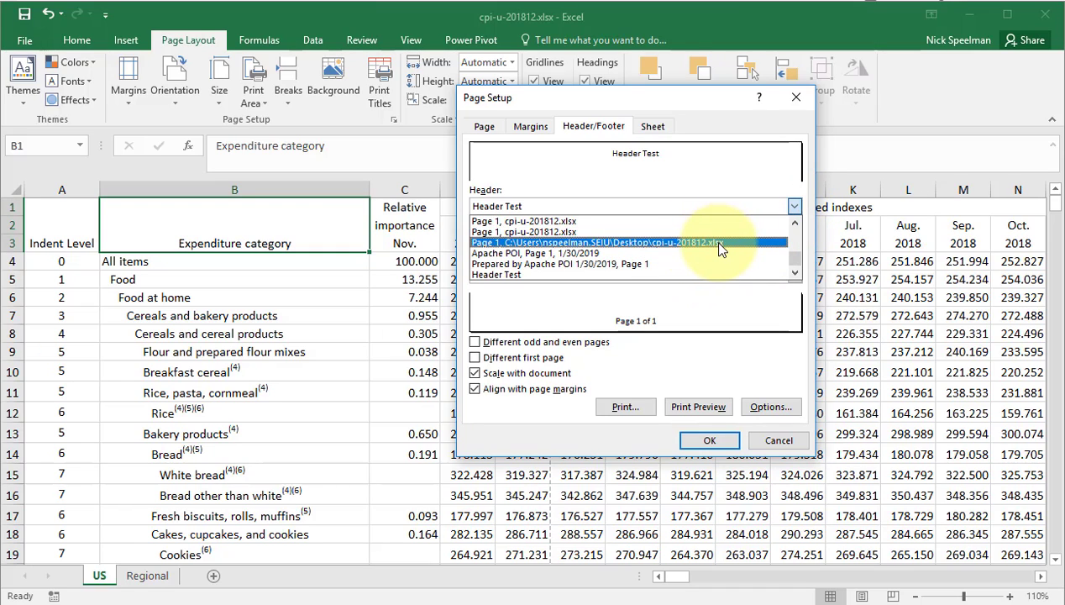
click(793, 225)
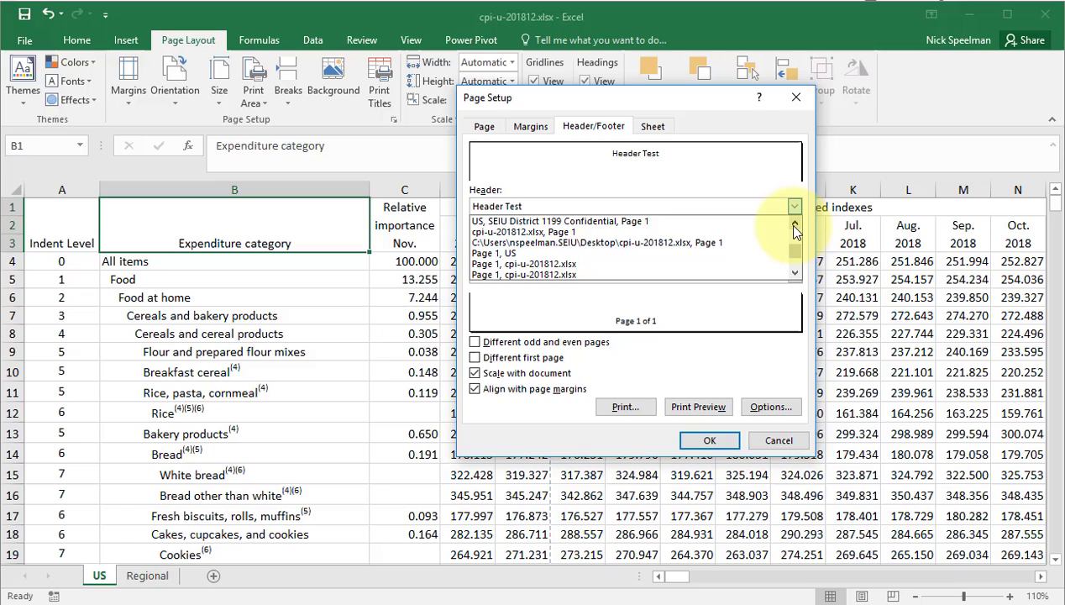
click(794, 225)
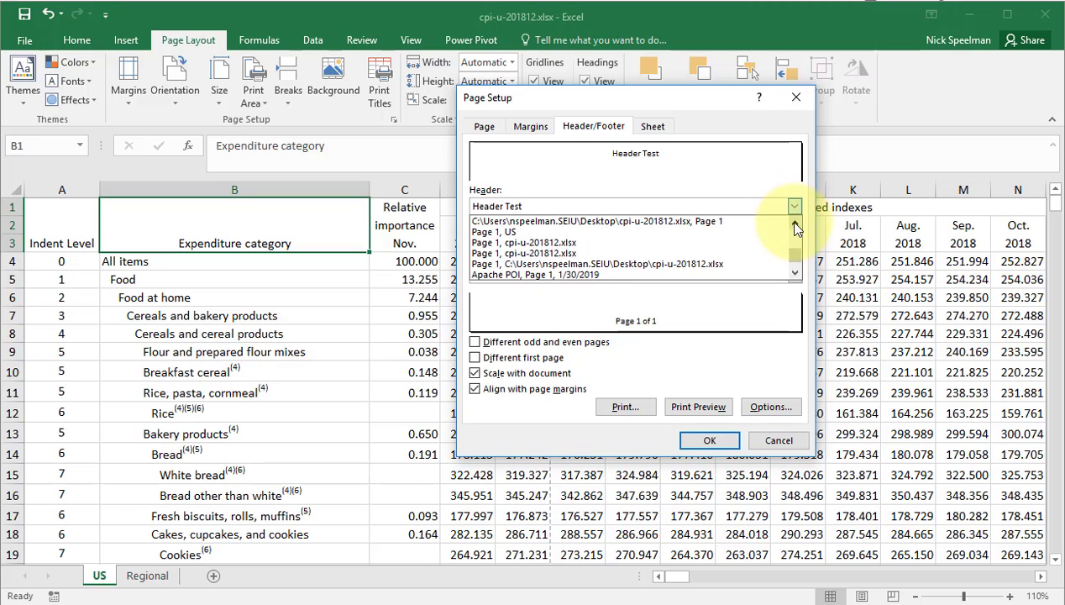
click(793, 227)
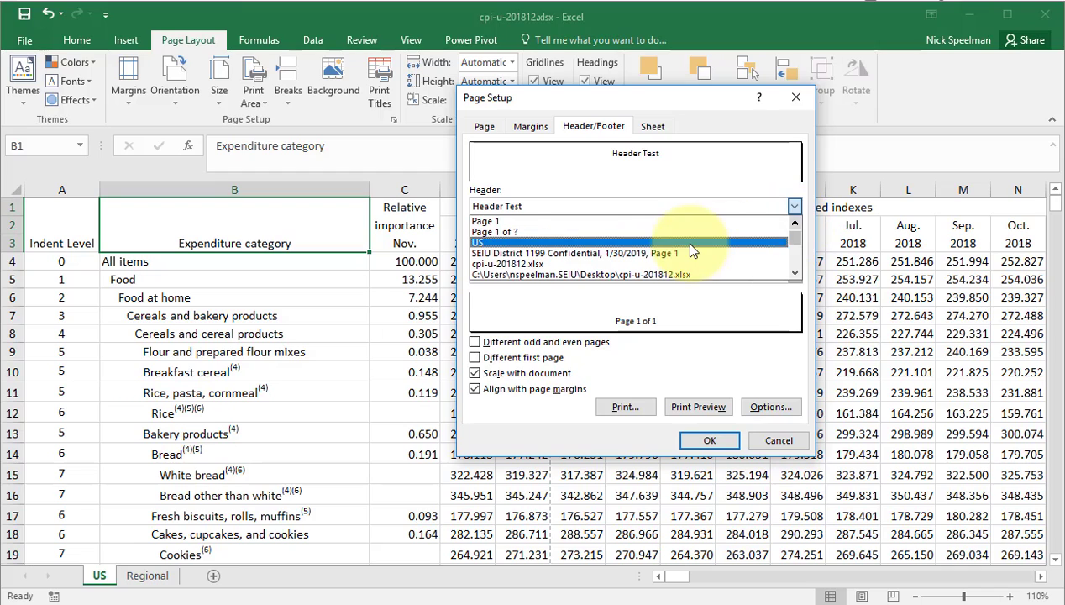
click(495, 232)
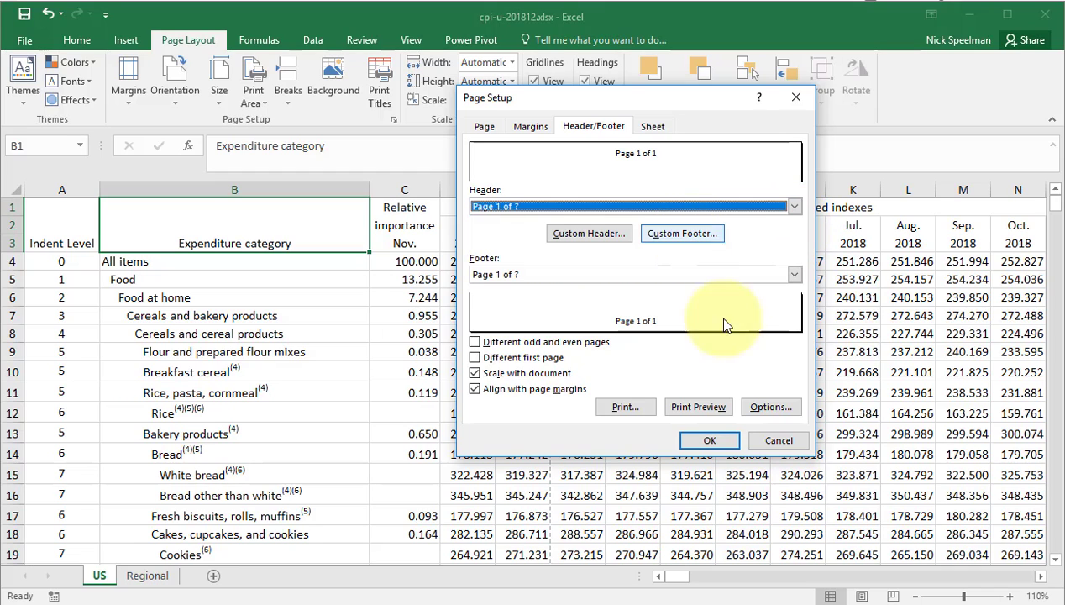
- Preview the 20 printed pages, then return to Page Setup
click(697, 406)
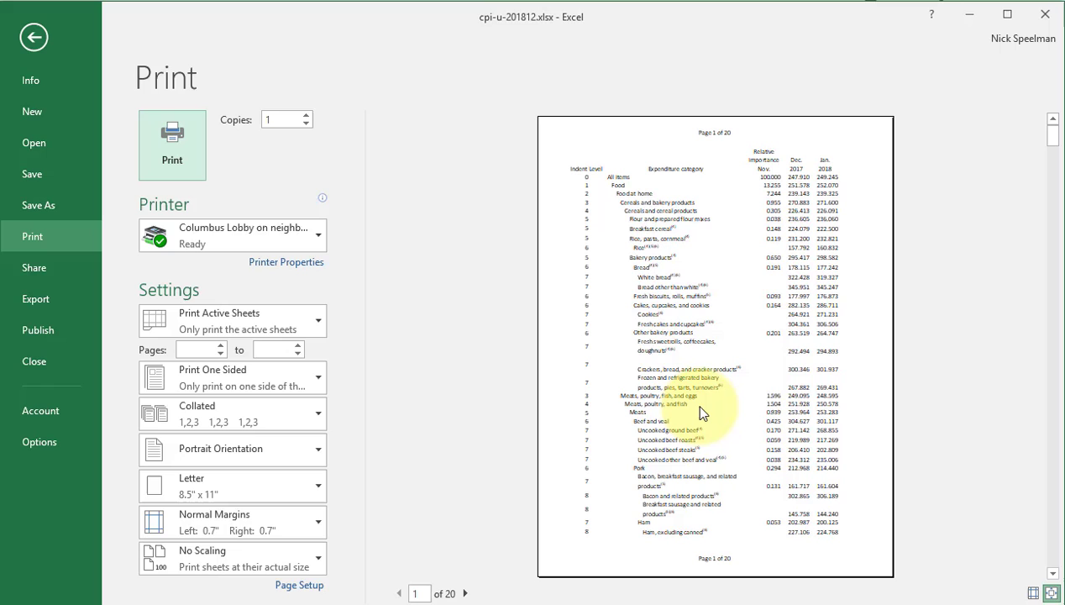
click(34, 37)
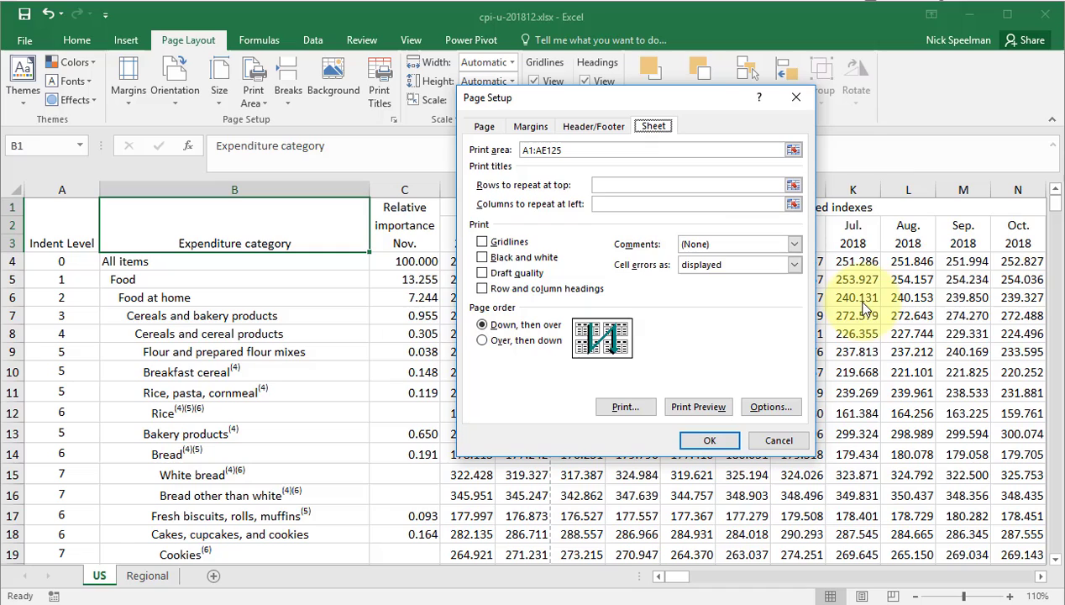
- Set the header to (none), keeping the 'Page 1 of ?' footer
click(593, 126)
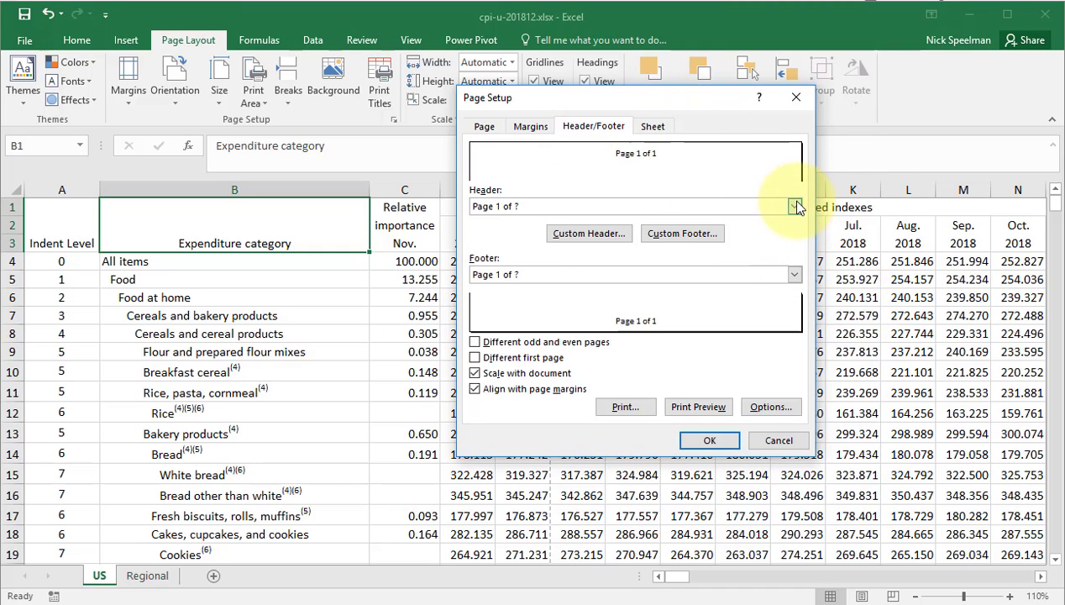
click(792, 205)
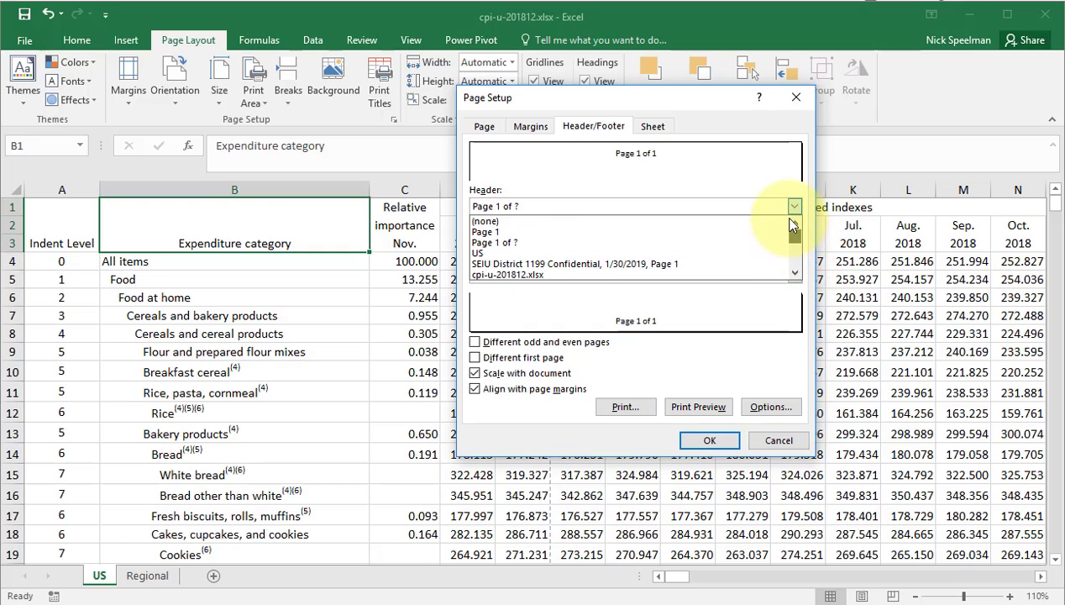
click(484, 221)
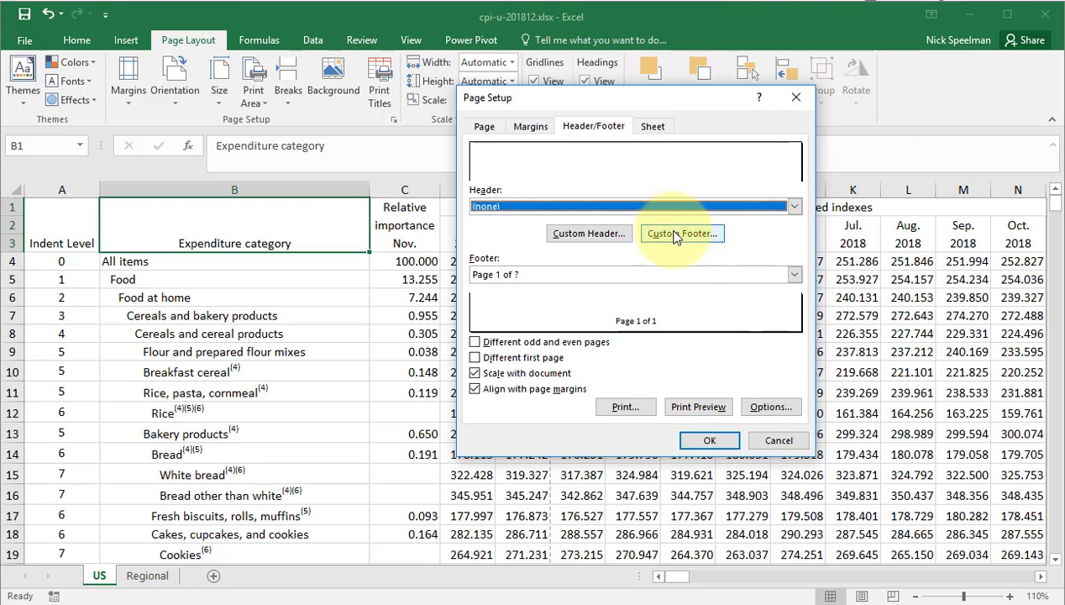
- Put the page number in the footer's right section and preview 'Page 1 of 20'
click(681, 233)
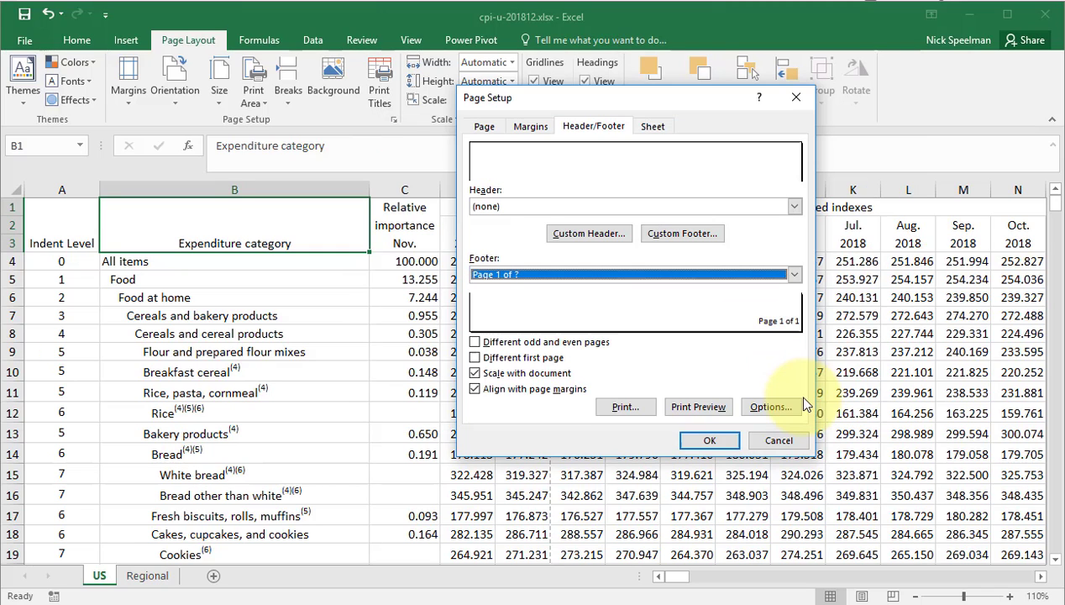
click(699, 407)
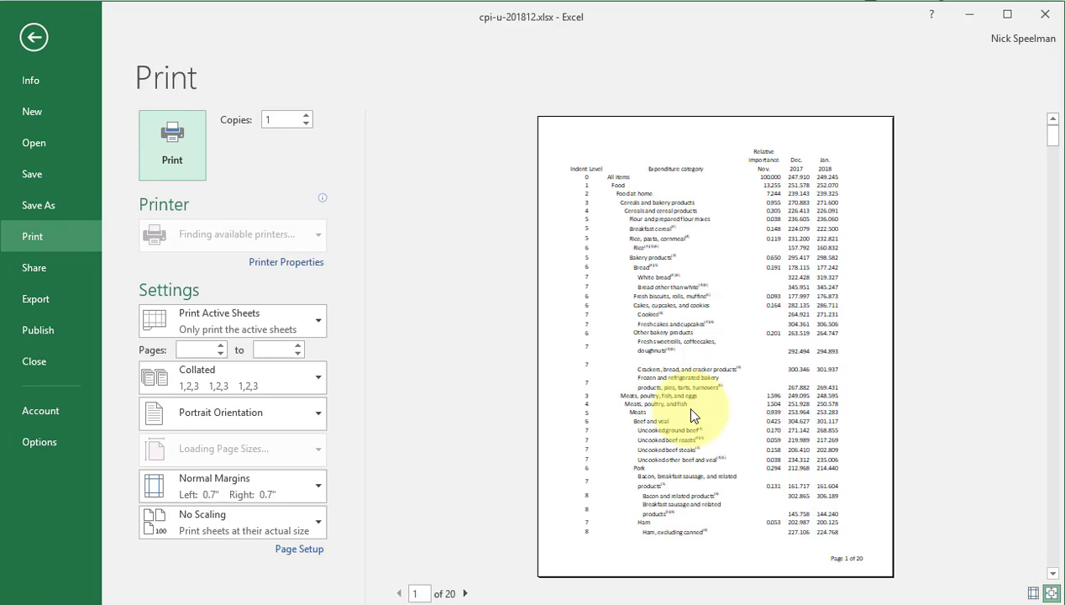